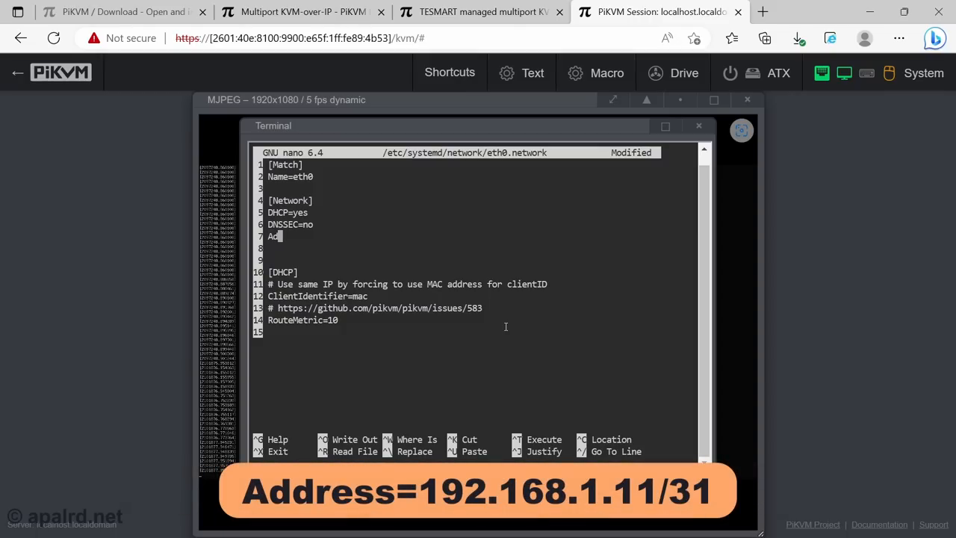
{"action": "type", "text": "dress=192"}
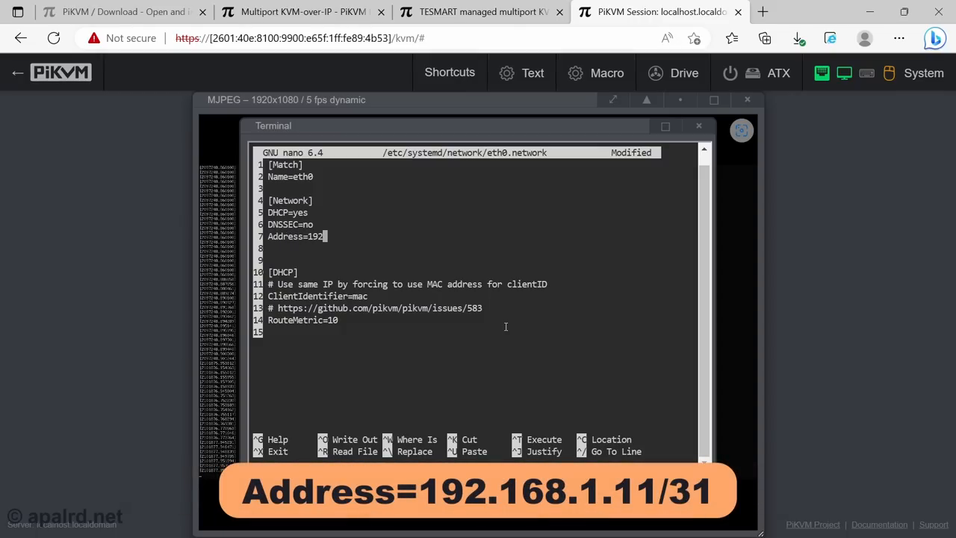